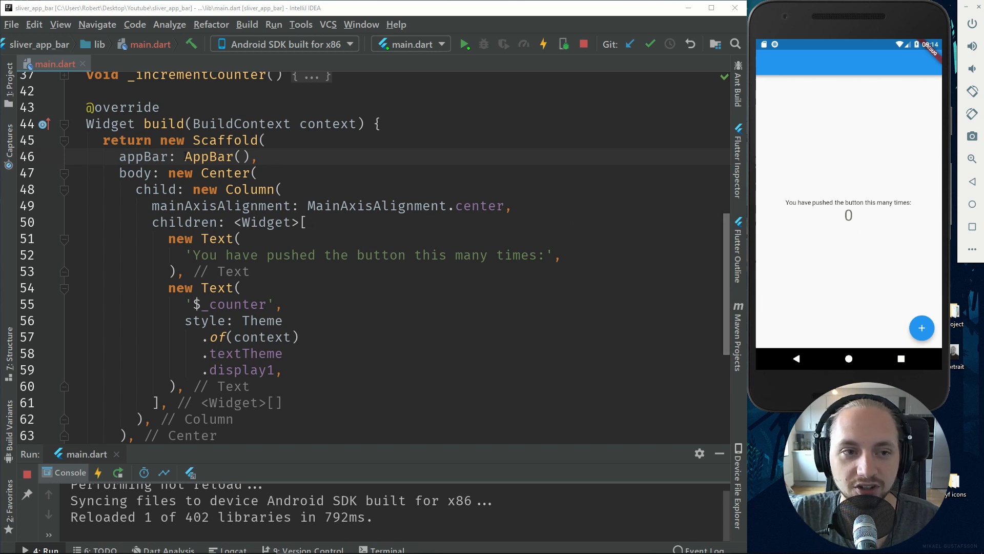
Delete the appBar line and the centred counter Column, leaving an empty Scaffold body.
click(213, 156)
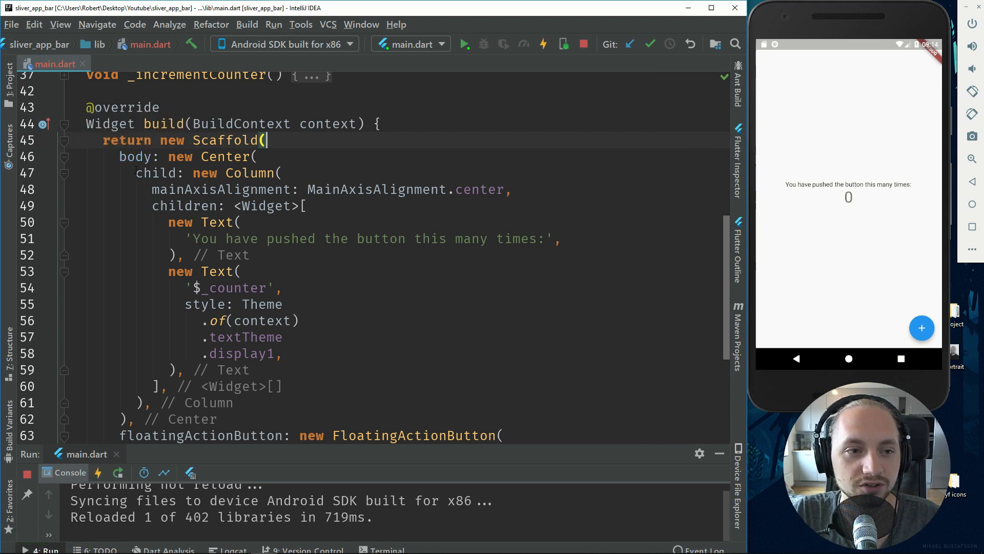
click(125, 418)
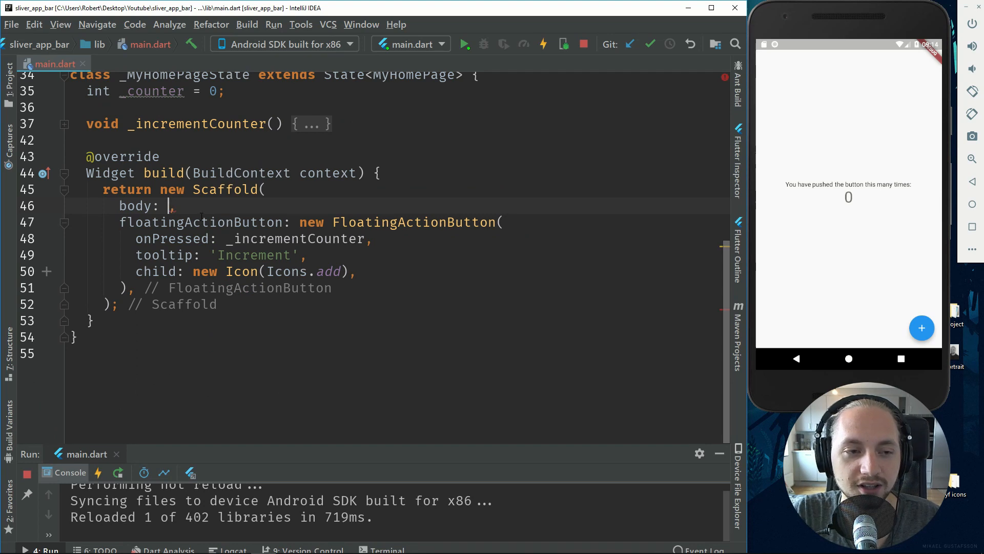
Make the body a CustomScrollView with a slivers list holding an empty SliverAppBar.
text(CustomScrollView()
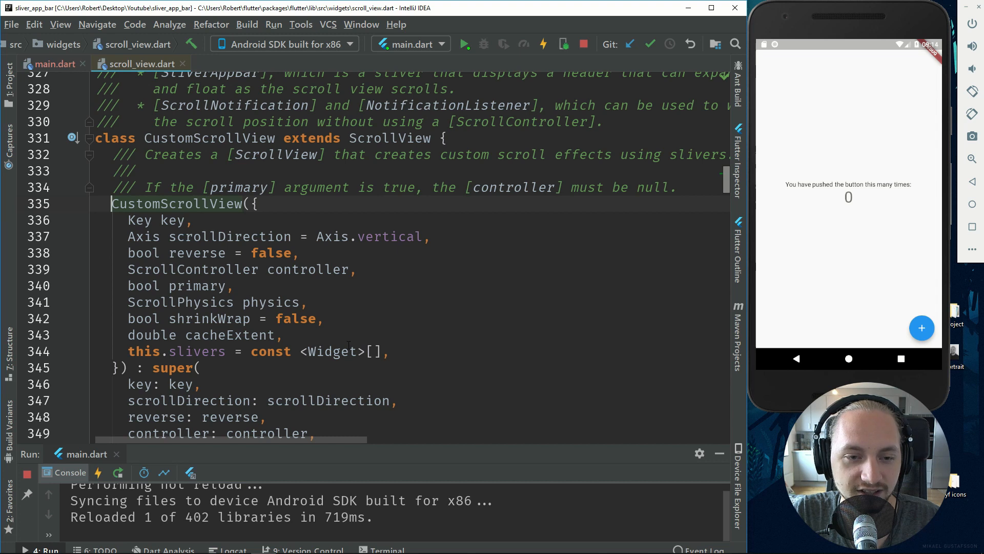
click(55, 64)
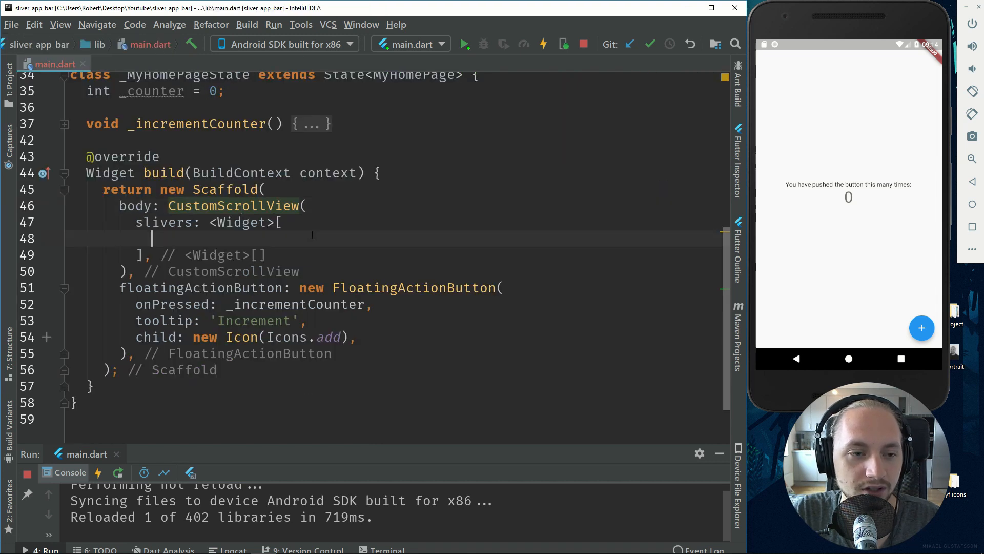
text(SliverAppBar()
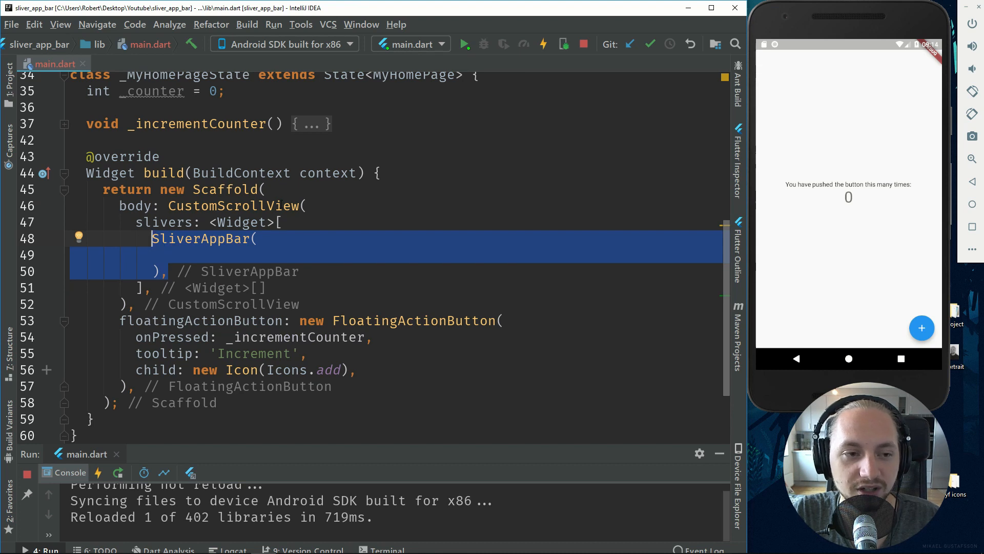
mouse_move(311, 235)
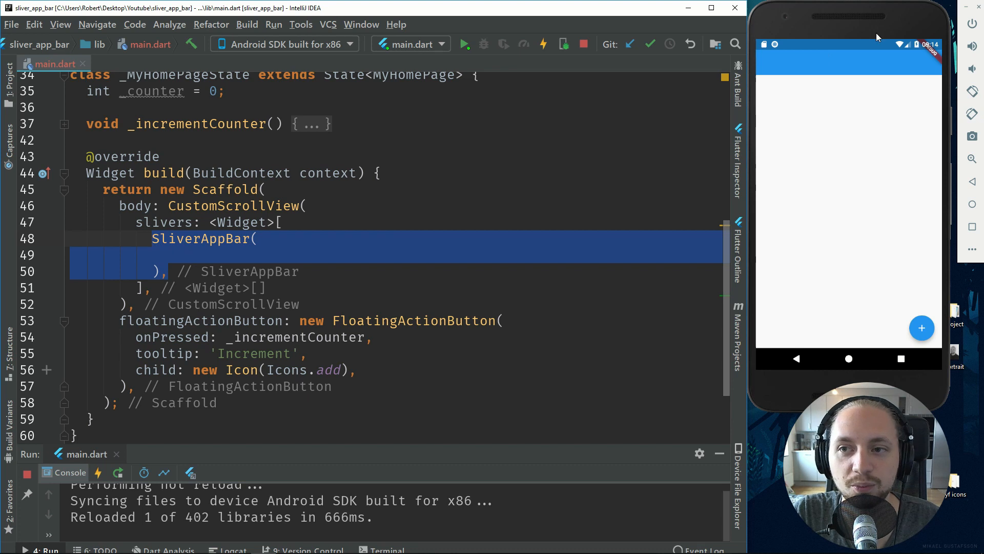
Add expandedHeight 200.0, floating false and pinned true to the SliverAppBar.
text(expandedHeight: 200.0,)
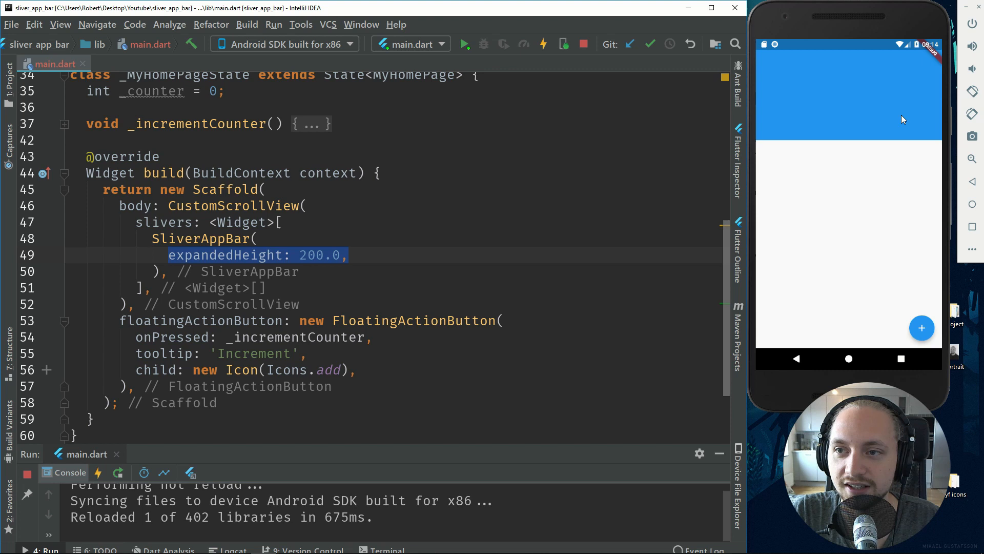
mouse_move(837, 60)
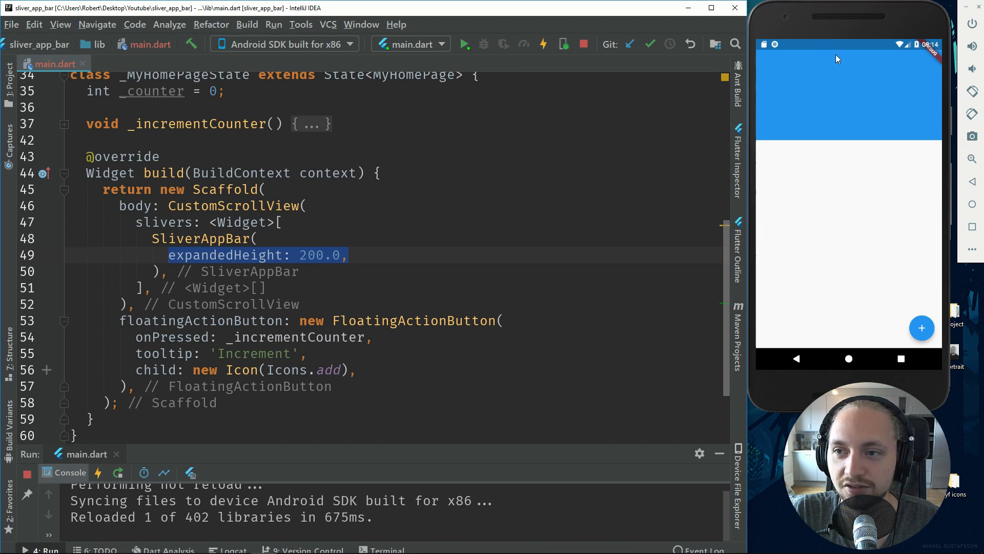
click(307, 205)
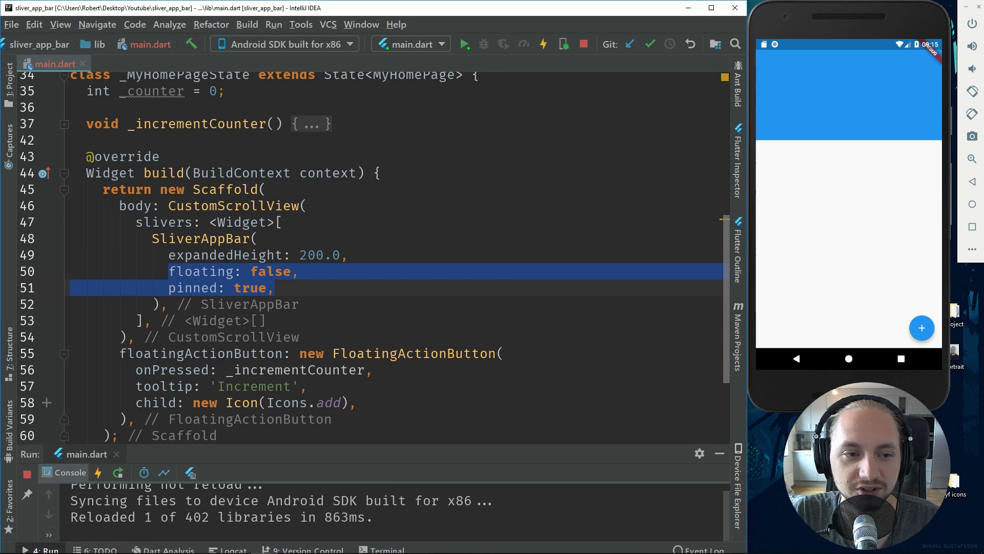
mouse_move(175, 238)
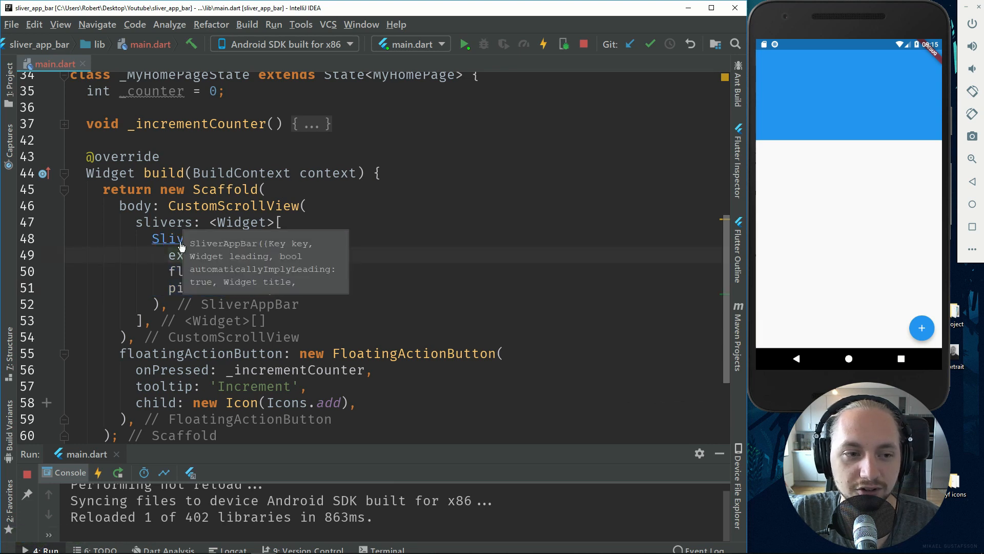
Consult the SliverAppBar and floating property source docs, then return to main.dart.
click(166, 239)
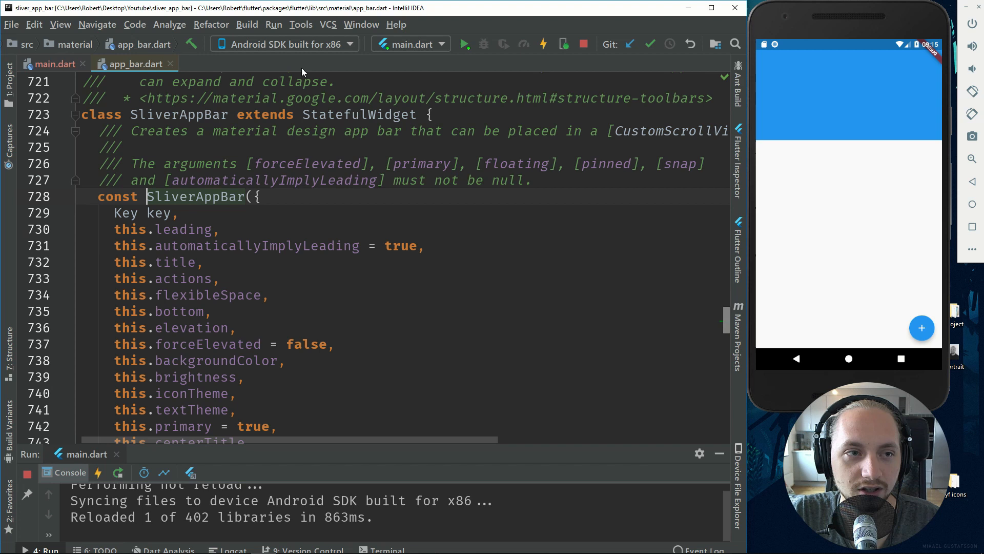
click(52, 64)
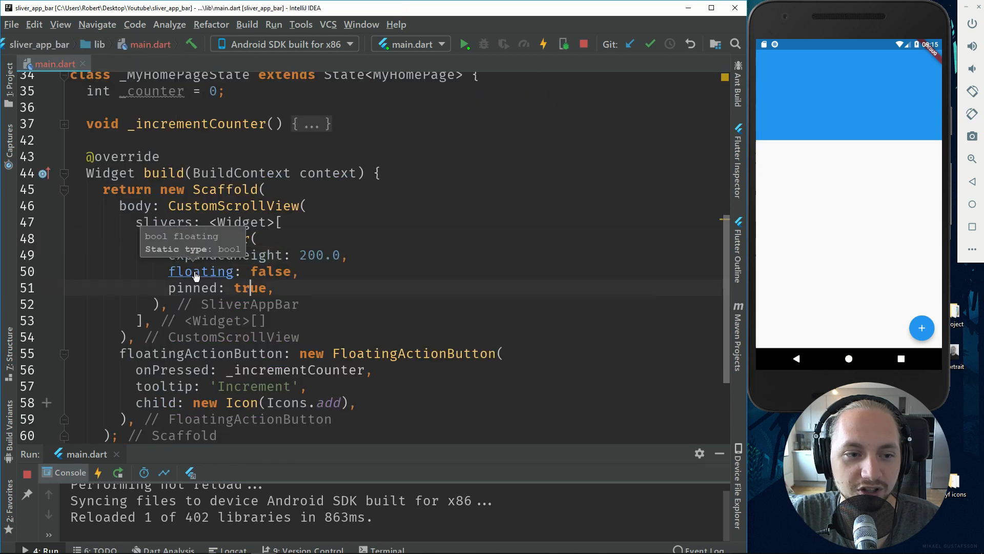
click(201, 270)
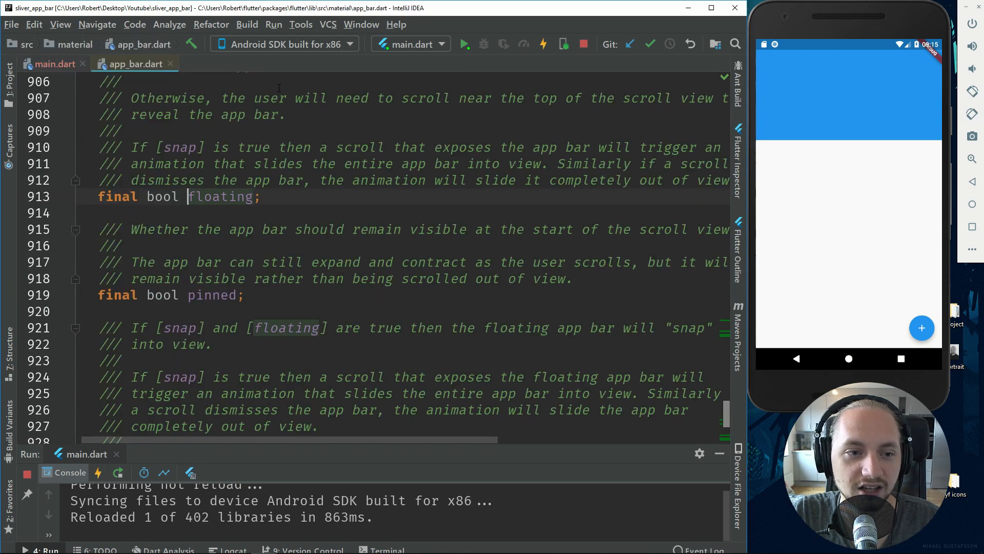
scroll(up, 3)
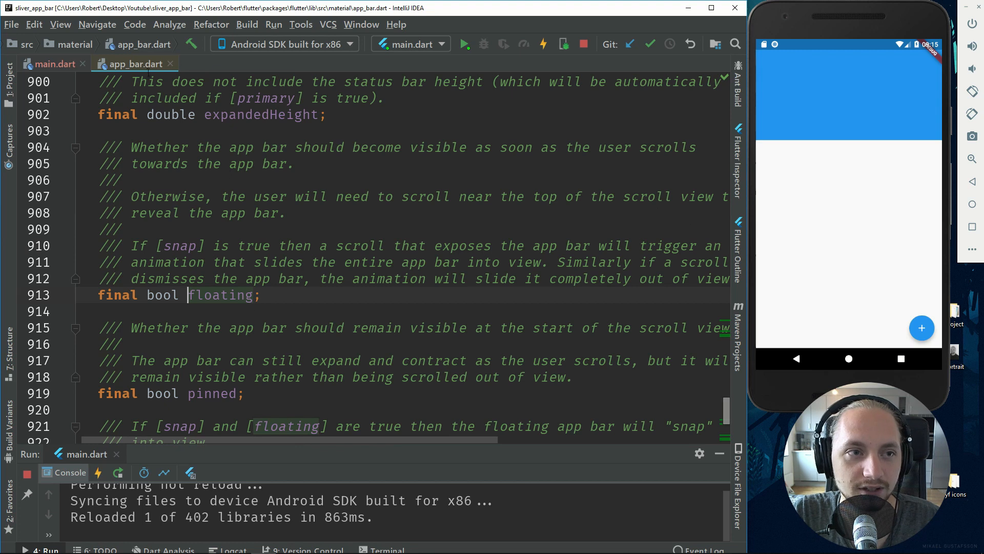
click(56, 64)
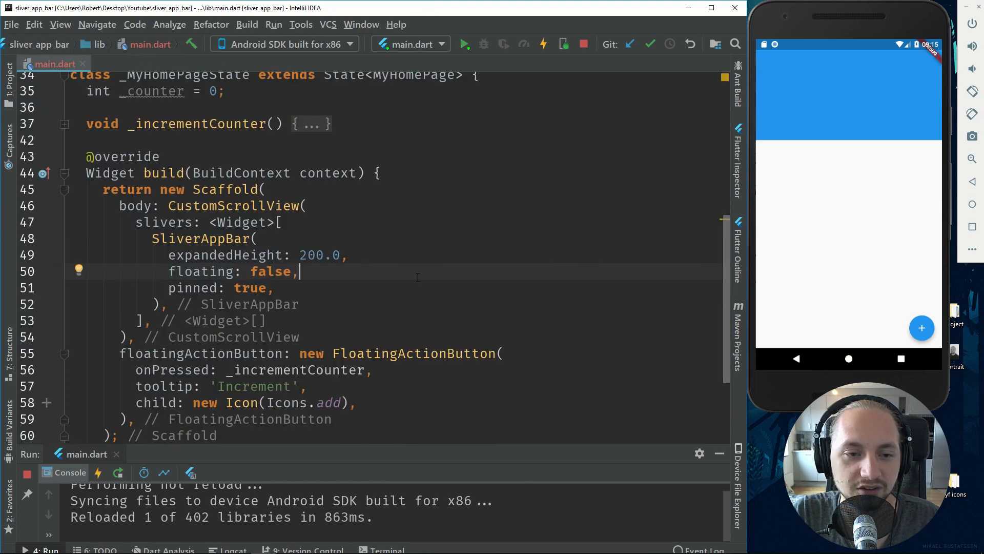
Add flexibleSpace: FlexibleSpaceBar, checking its title and centerTitle parameters in the source.
text(flexibleSpace: FlexibleSpaceBar()
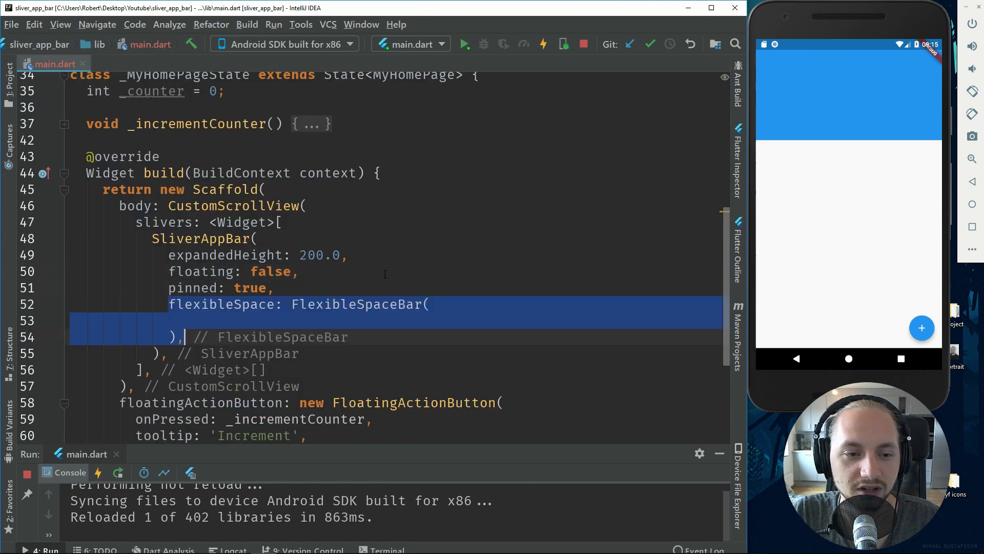
click(233, 304)
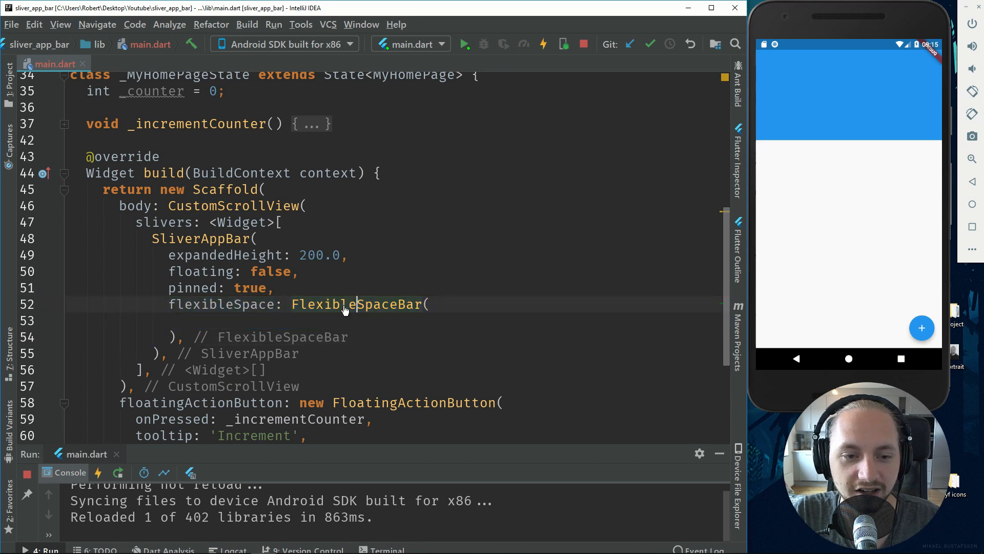
click(358, 303)
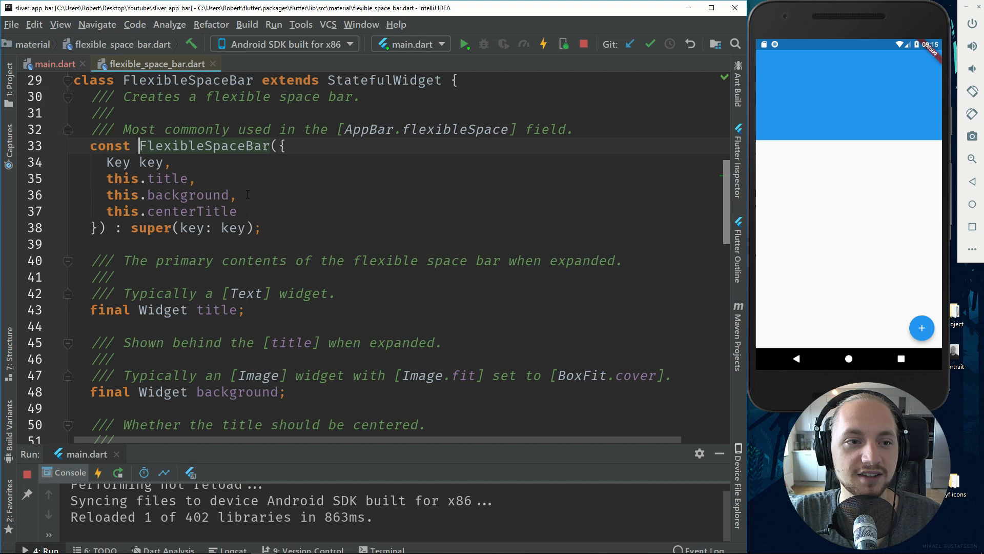
double_click(166, 178)
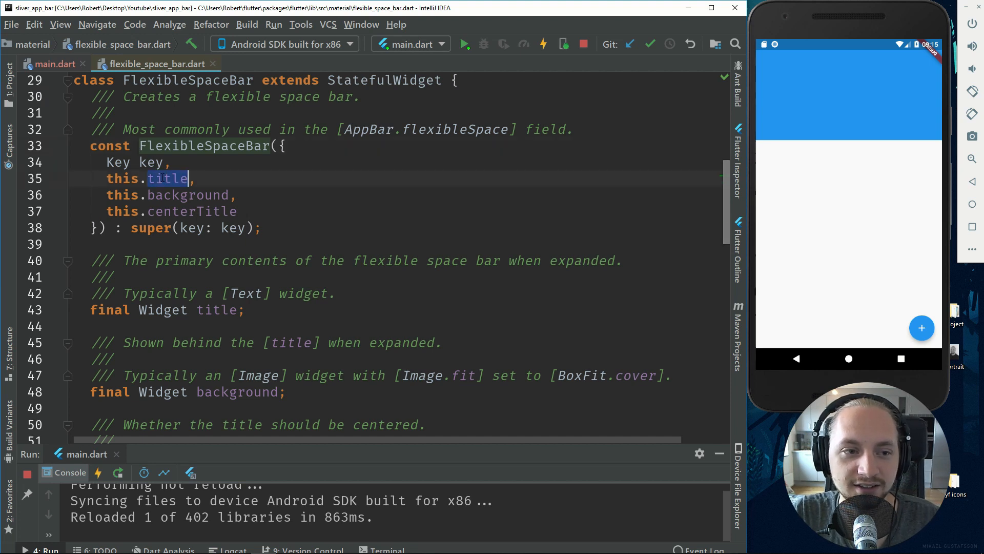
double_click(187, 194)
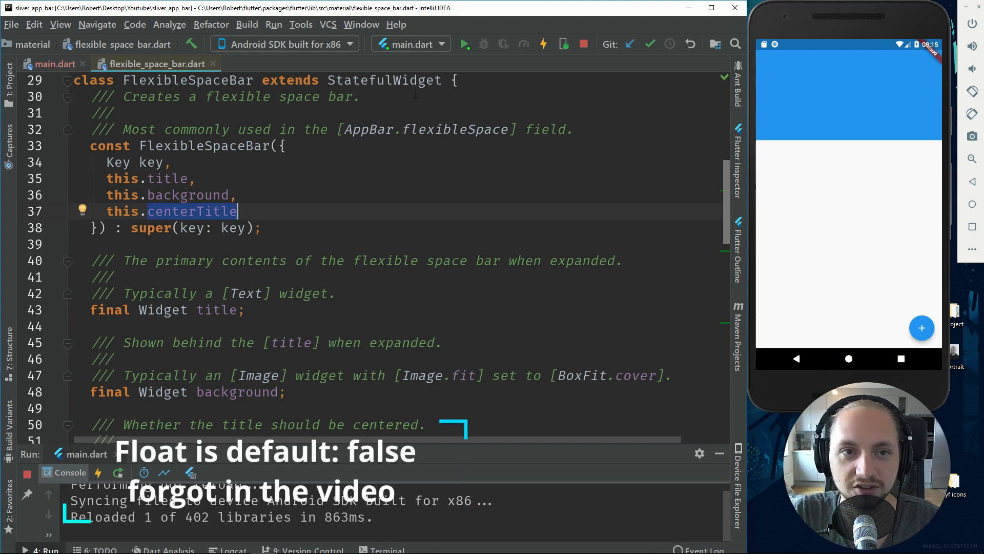
click(54, 64)
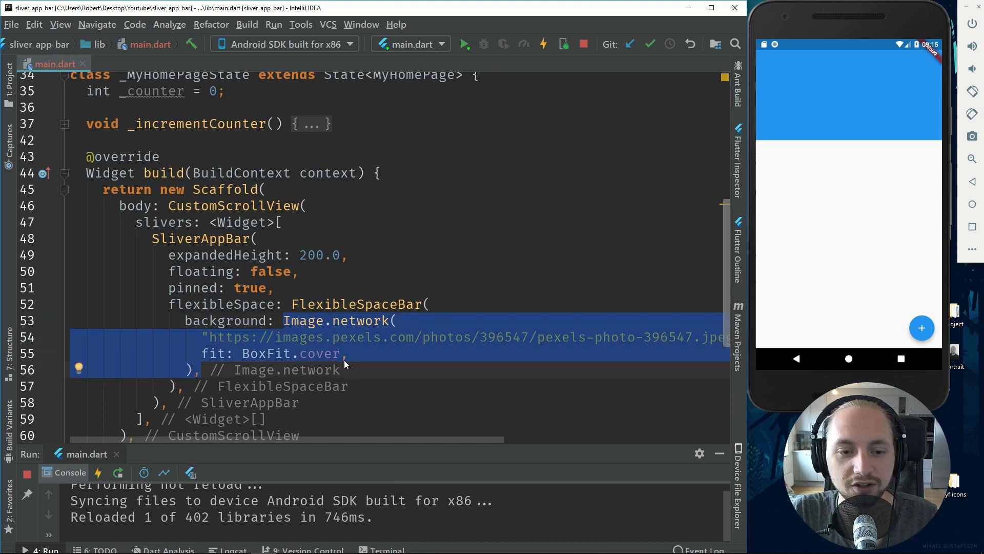
Hot reload so the network image shows, and re-check the FlexibleSpaceBar source.
click(541, 44)
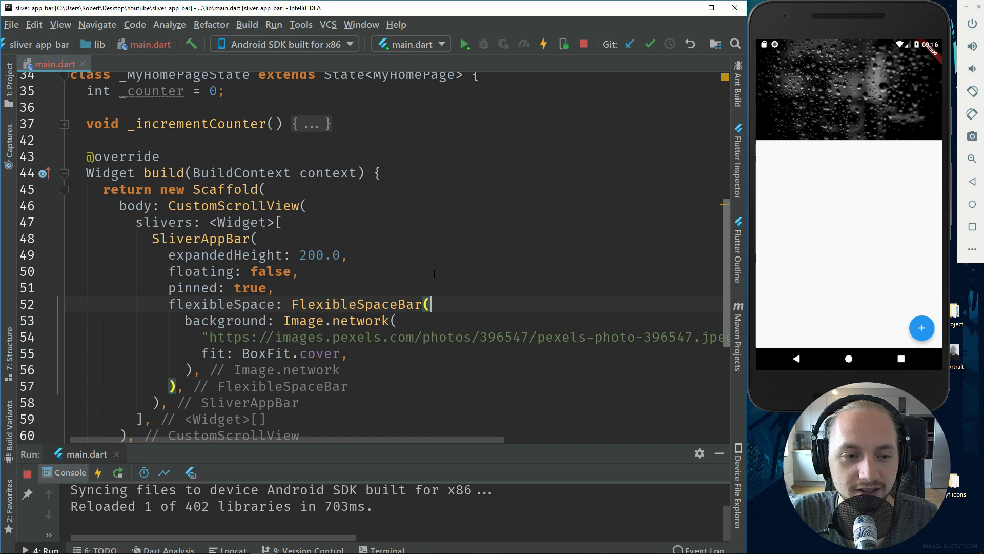
mouse_move(358, 303)
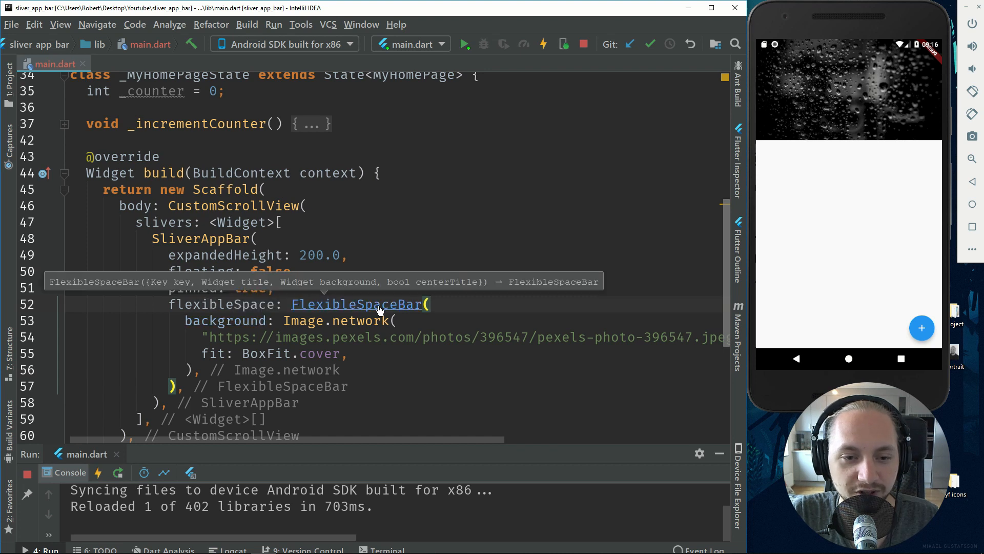
click(356, 303)
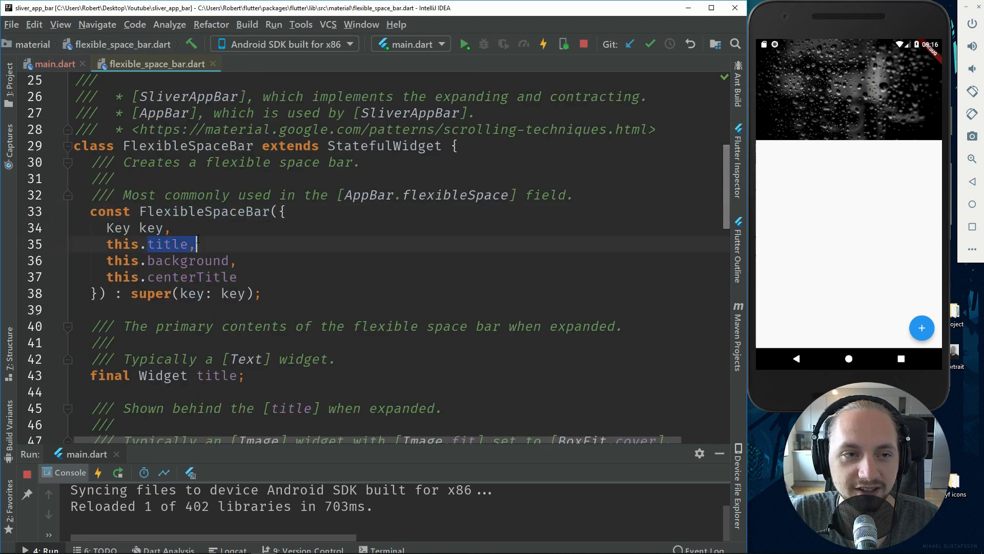
click(56, 63)
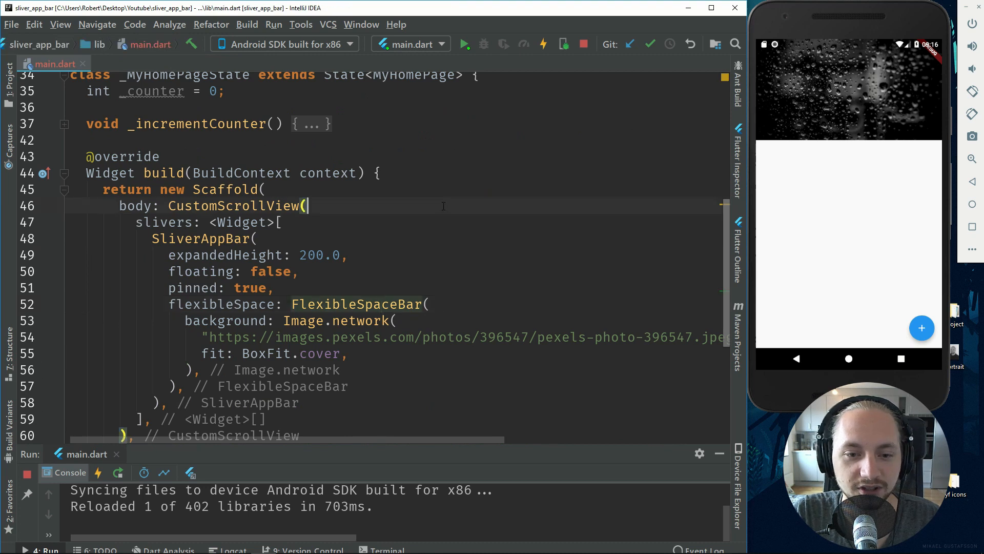
Add title: Text('Title') to the FlexibleSpaceBar.
text(title: Text('Title'),)
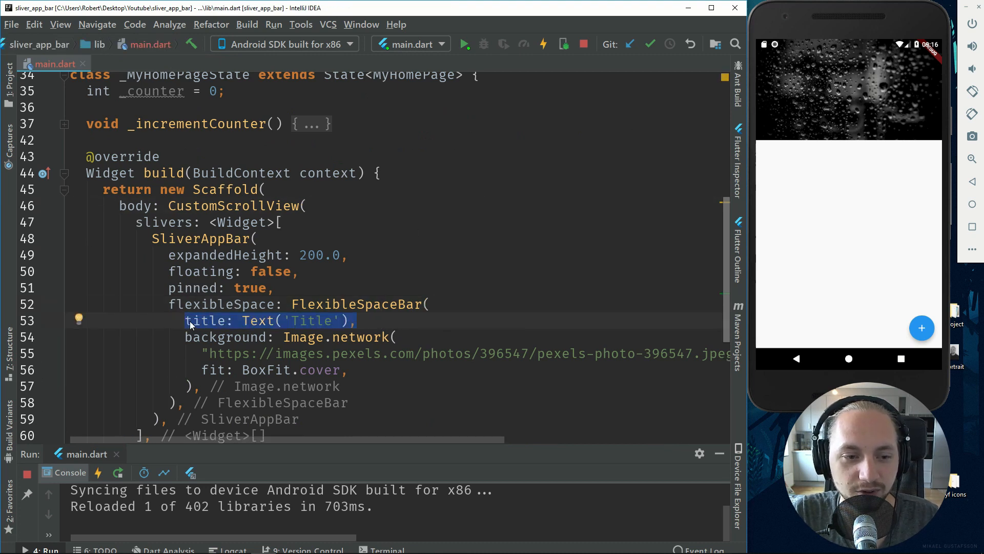
double_click(310, 321)
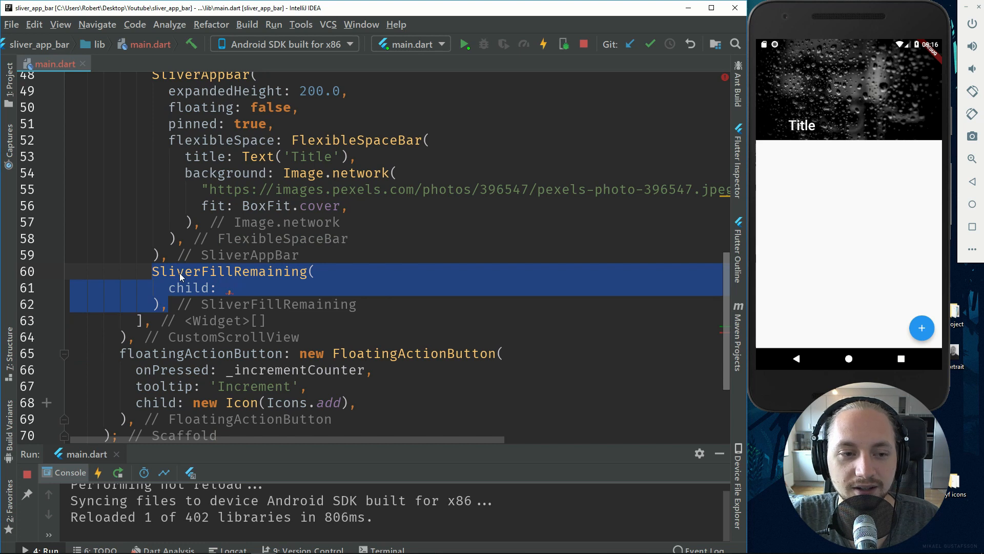
mouse_move(770, 159)
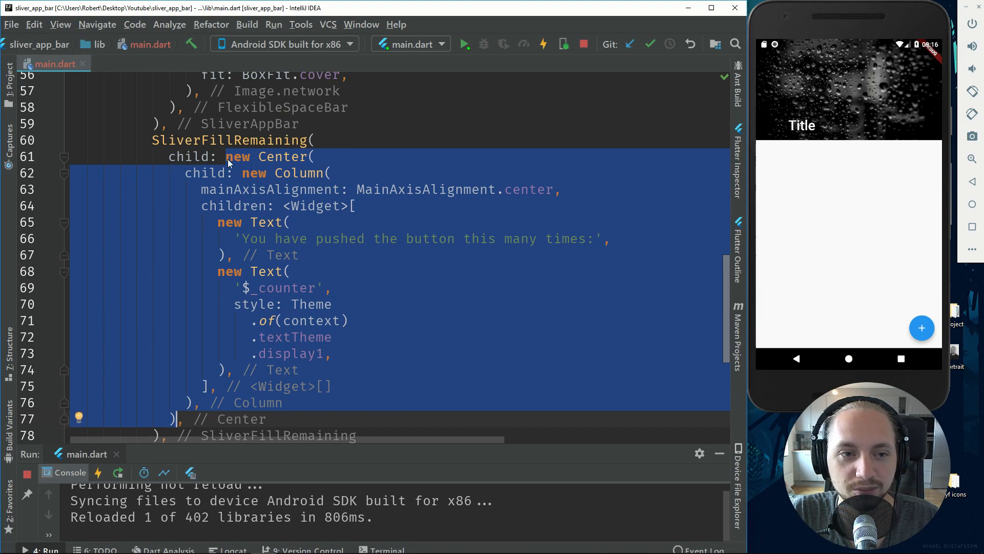
Hot reload so the counter text appears below the app bar in the emulator.
click(541, 44)
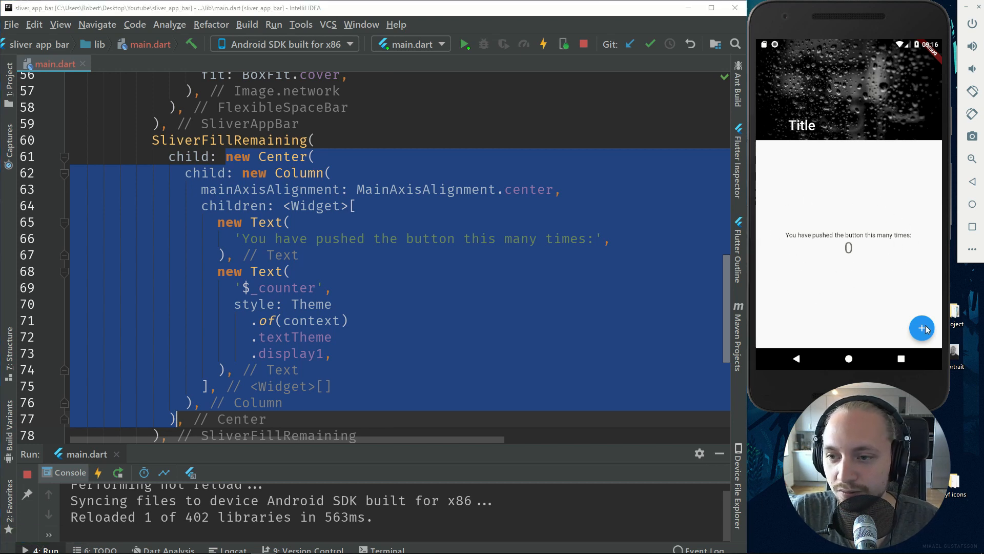
Increment the counter, scroll the app, then bring up the app_bar.dart docs for floating.
click(922, 328)
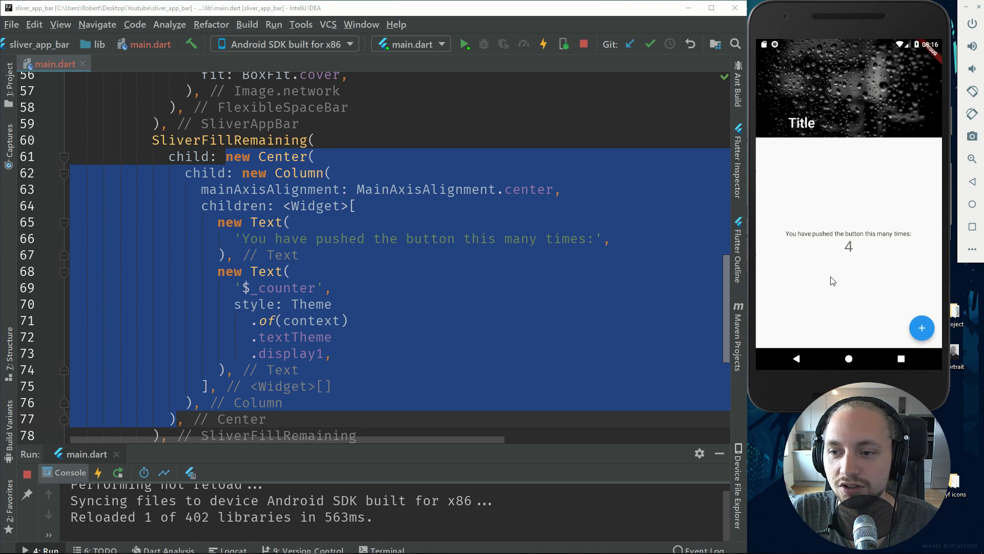
scroll(up, 3)
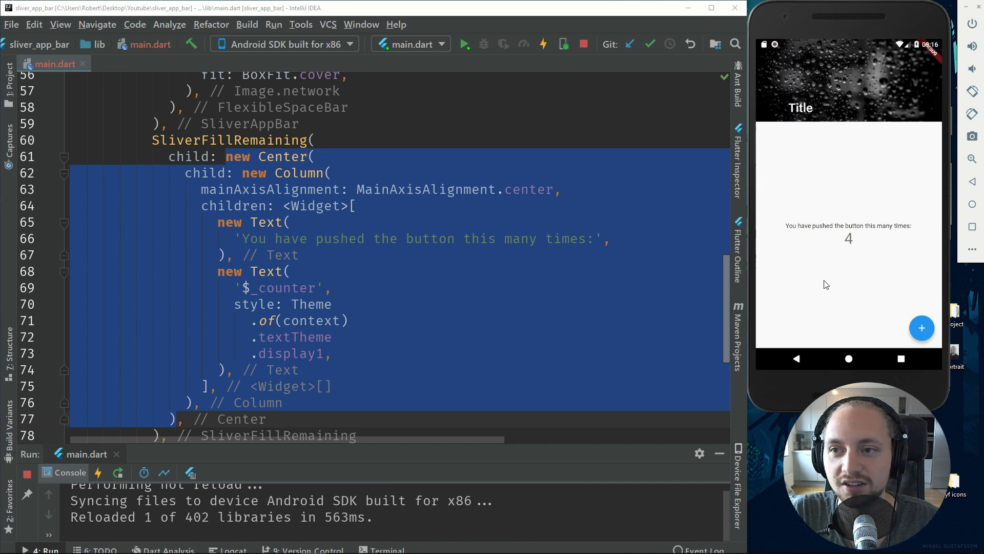
scroll(up, 3)
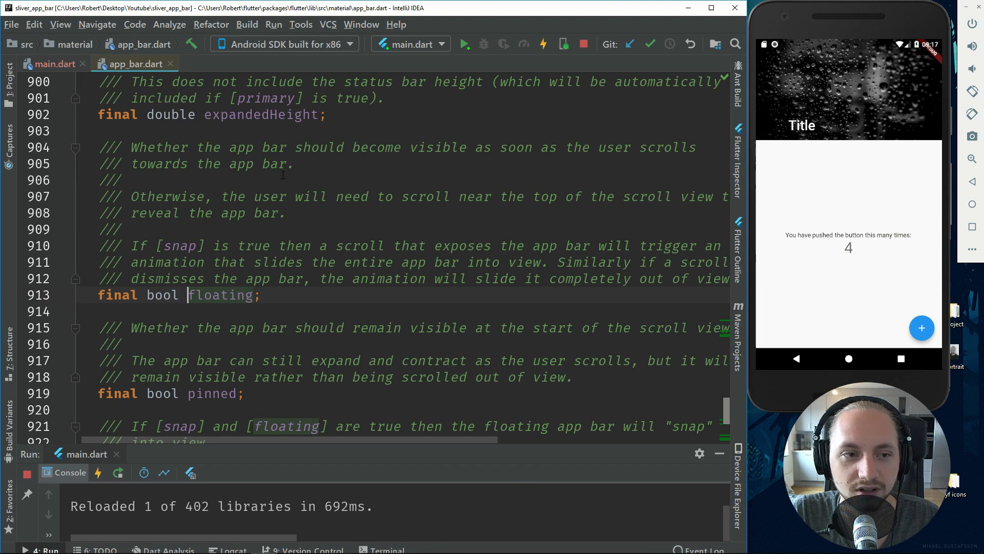
click(293, 164)
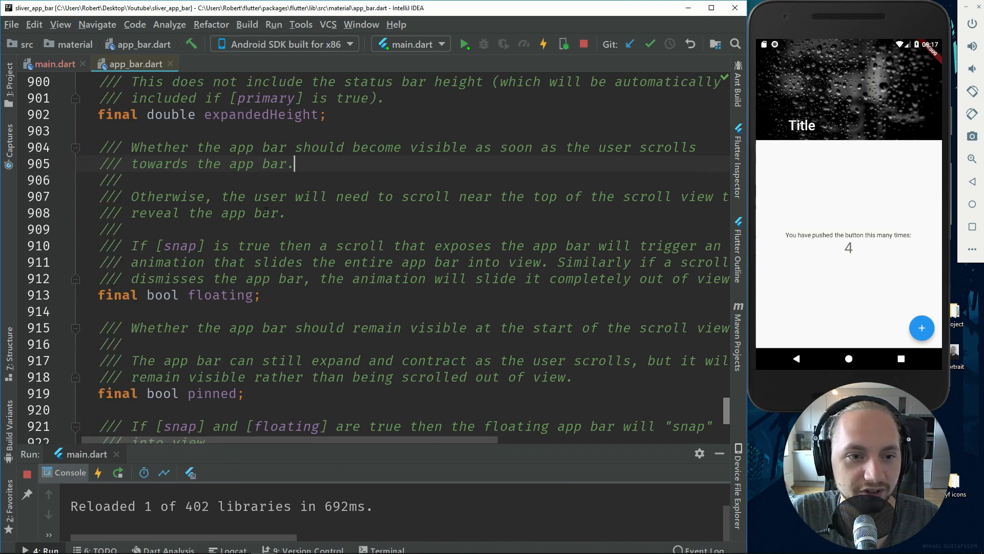
Remove the pinned line and hot reload to see the app bar unpinned.
click(56, 63)
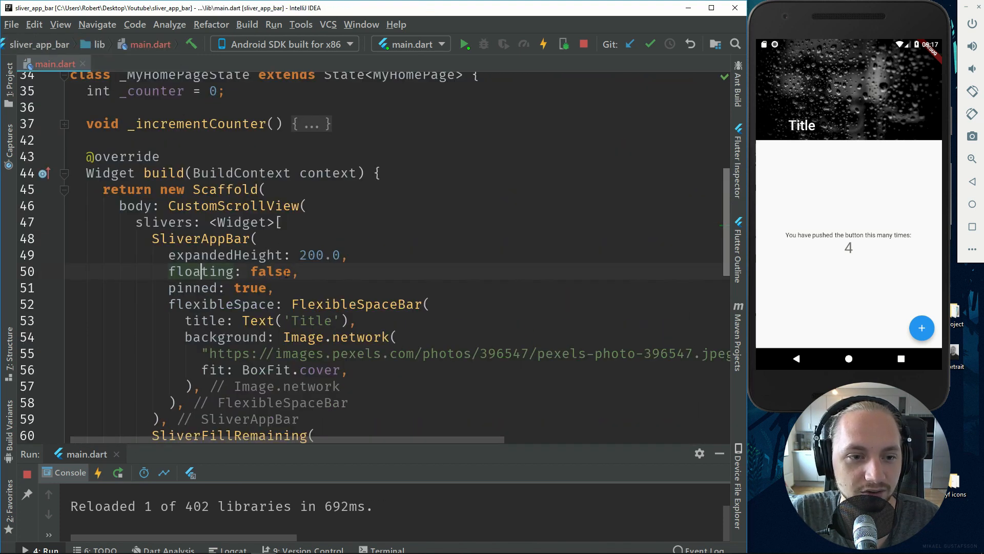
double_click(250, 287)
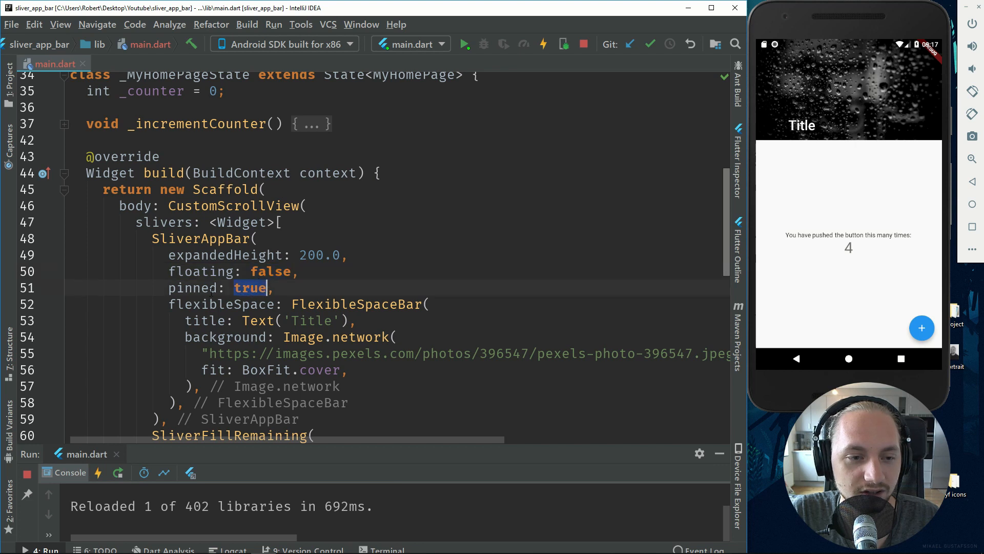
click(272, 287)
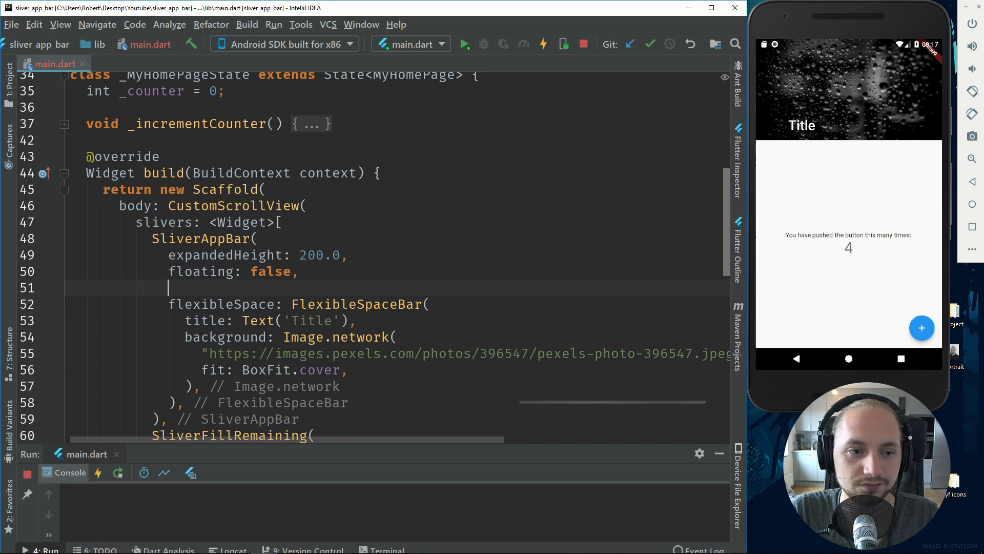
click(541, 45)
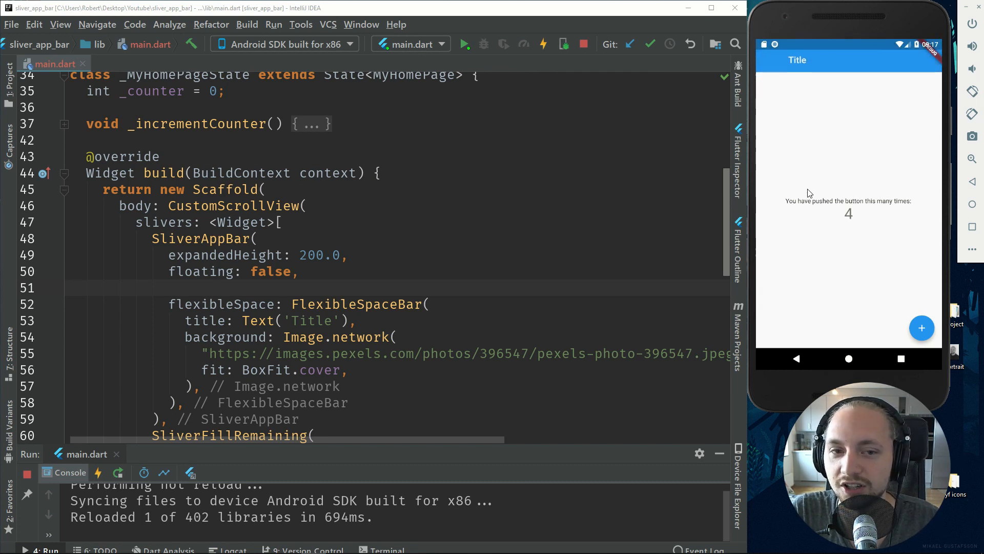
Restore pinned: true and set floating back to false.
text(pinned: true,)
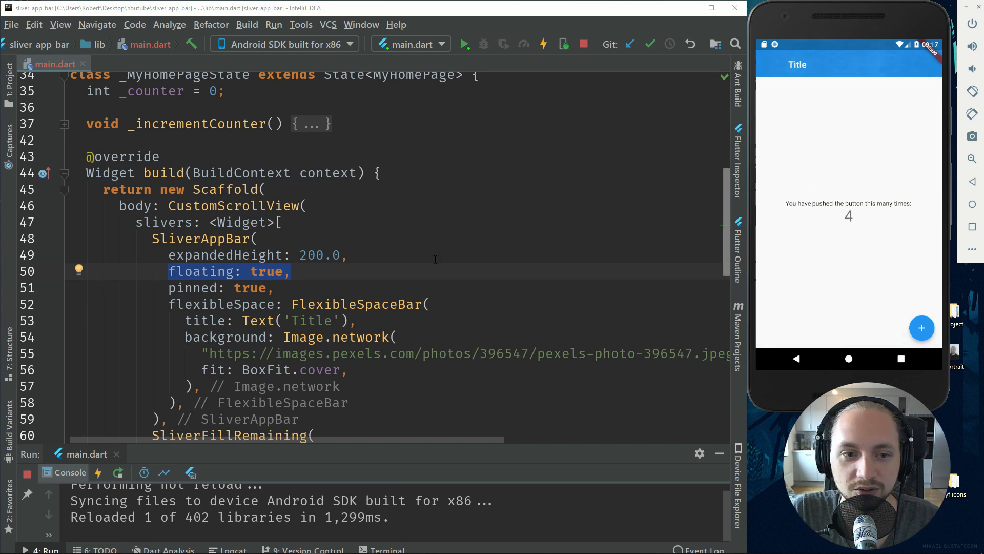
text(false)
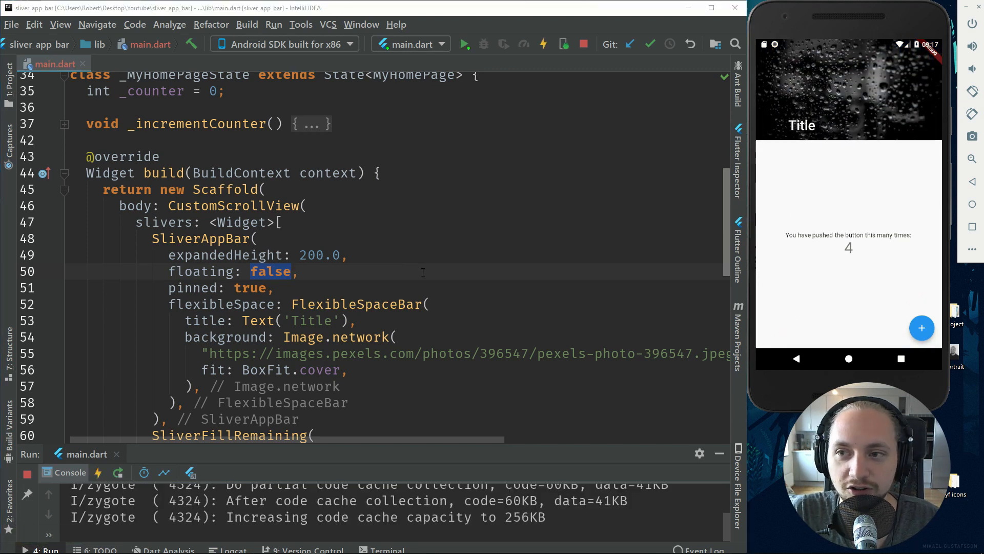
Scroll down from SliverAppBar to the SliverFillRemaining sliver to edit its name.
double_click(200, 238)
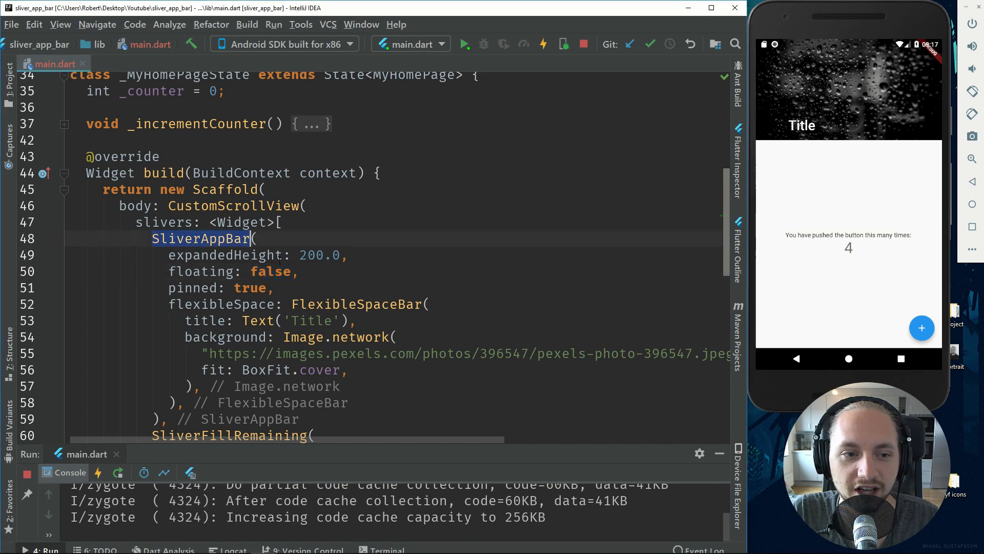
scroll(down, 3)
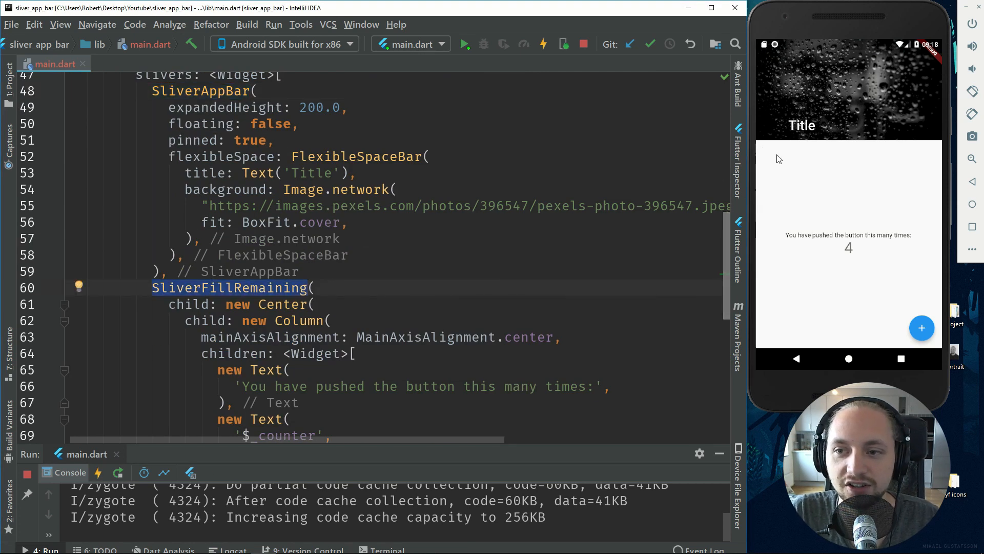
scroll(down, 3)
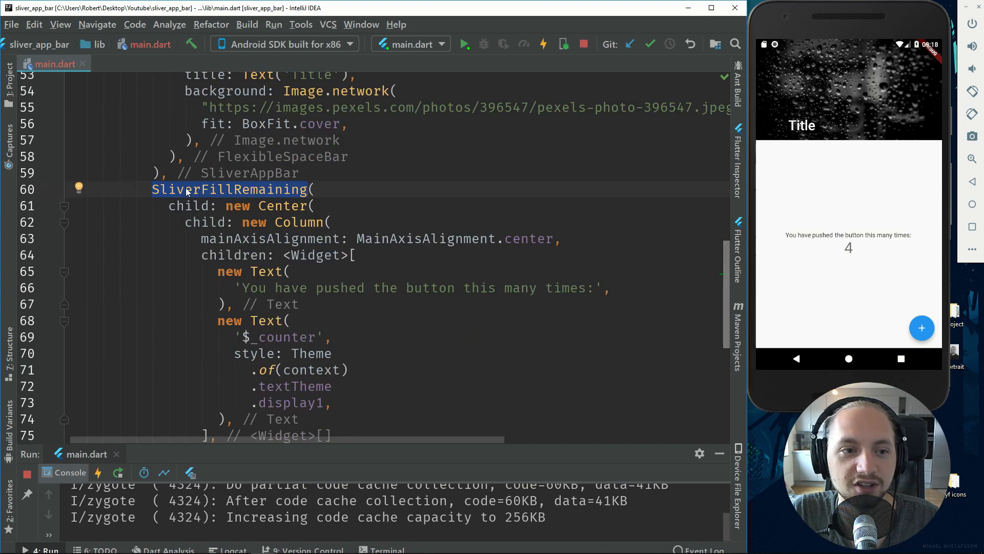
mouse_move(247, 198)
text(Sliver()
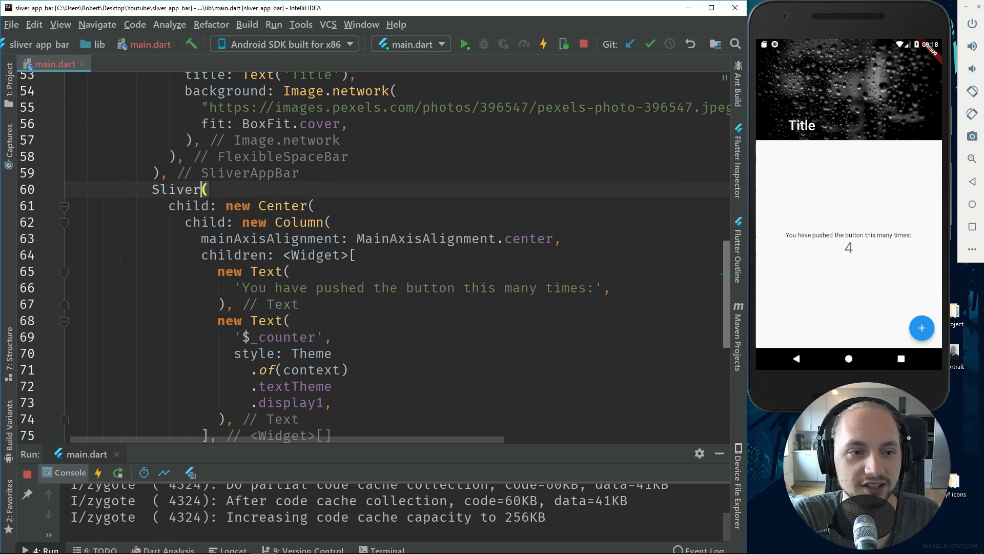
Change the body sliver to SliverList and check its required delegate in sliver.dart.
text(List)
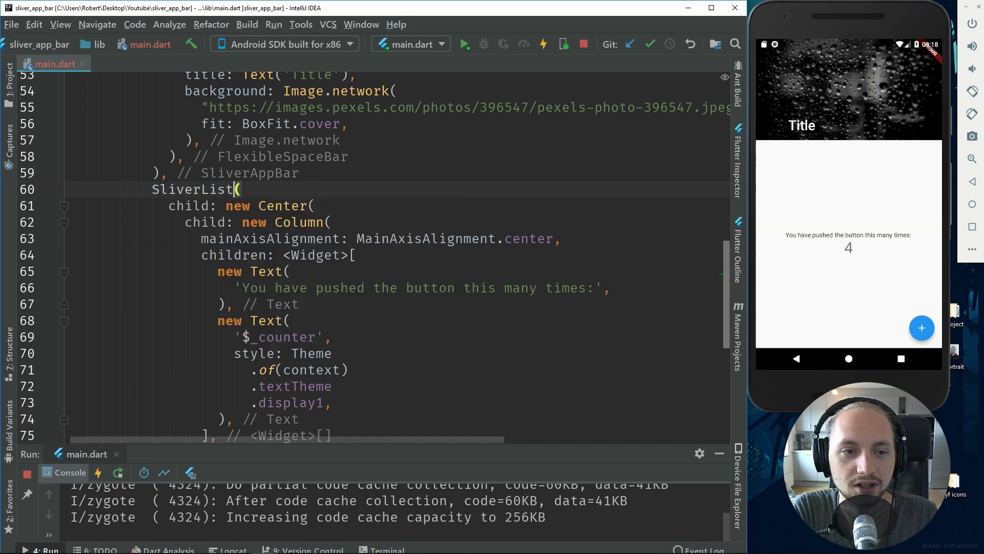
click(218, 188)
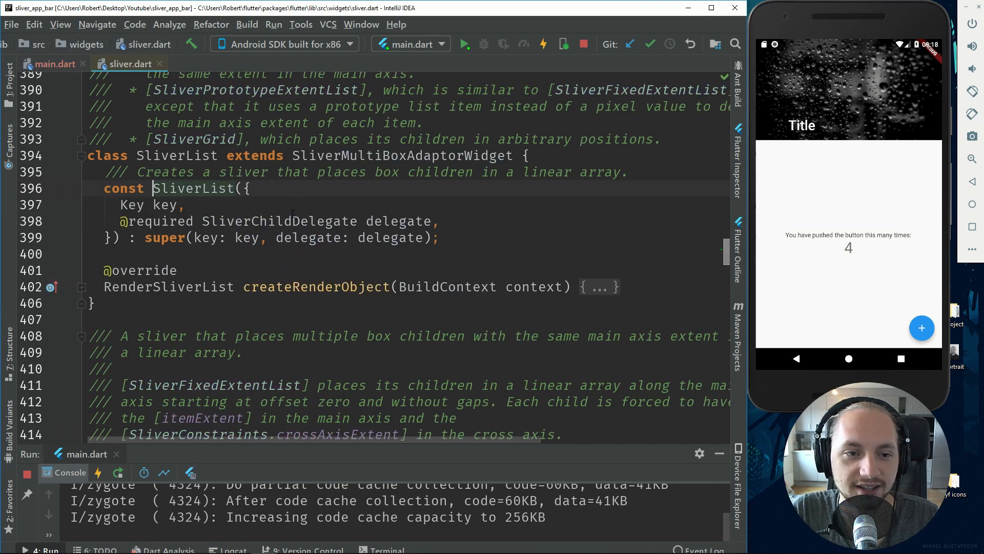
double_click(398, 222)
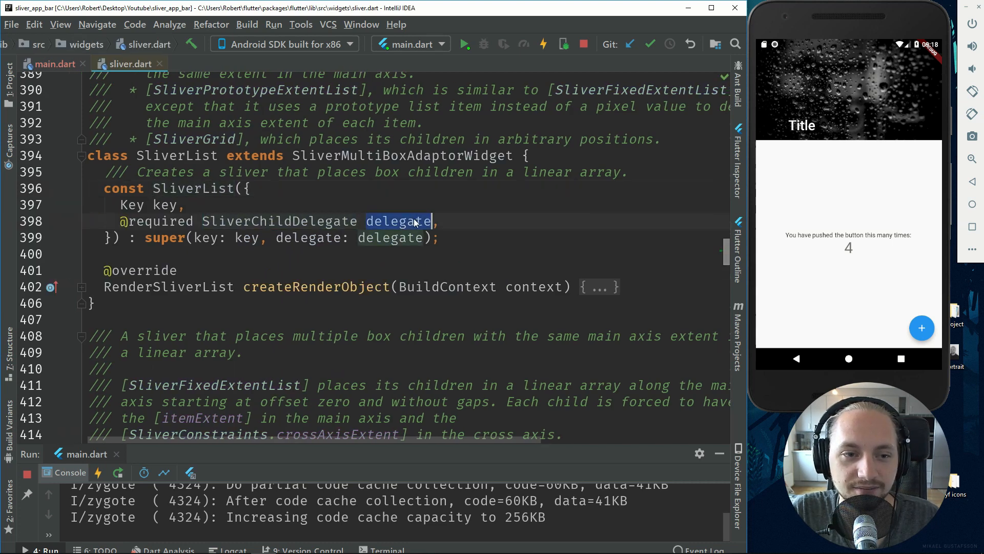
Back in main.dart, replace SliverList with SliverFillRemaining again.
click(56, 63)
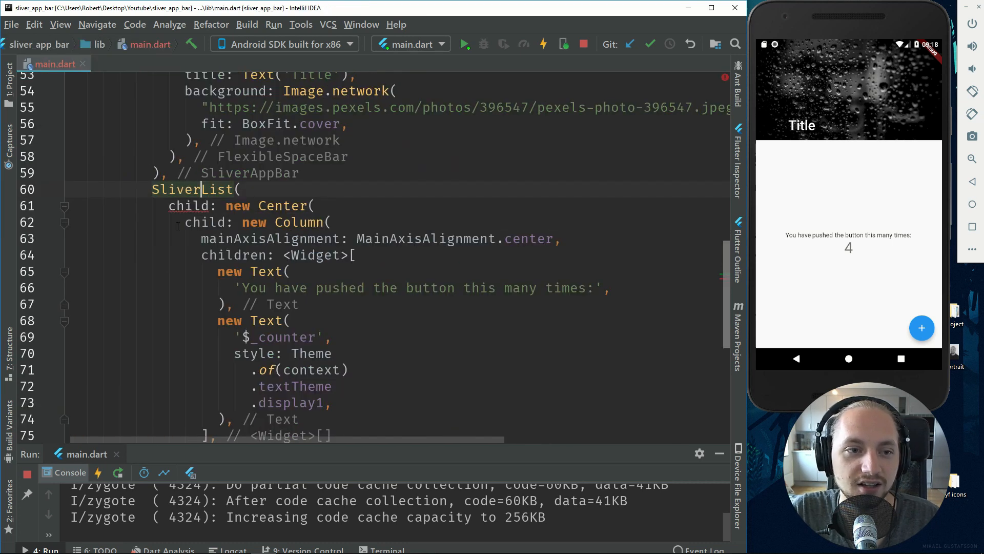
click(242, 188)
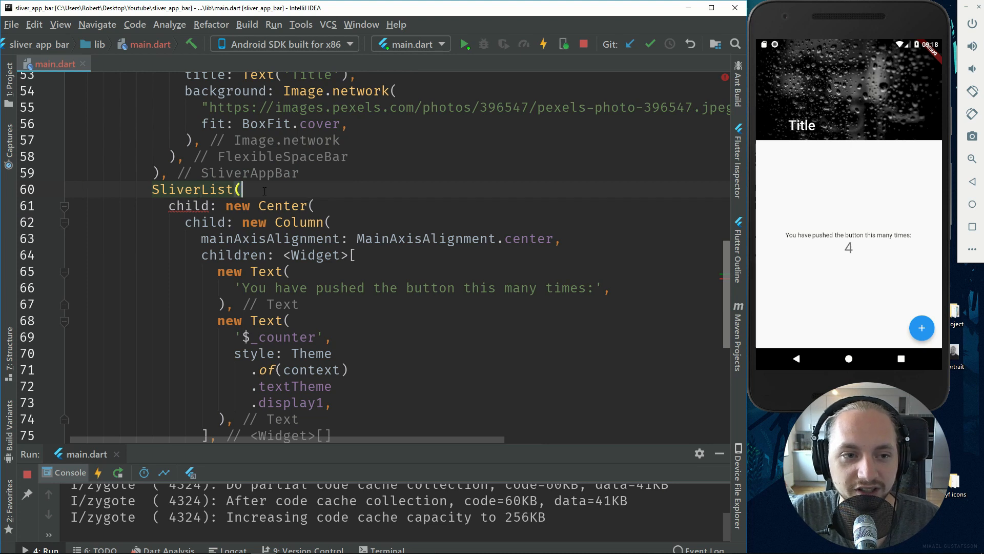
text(SliverFillRemaining)
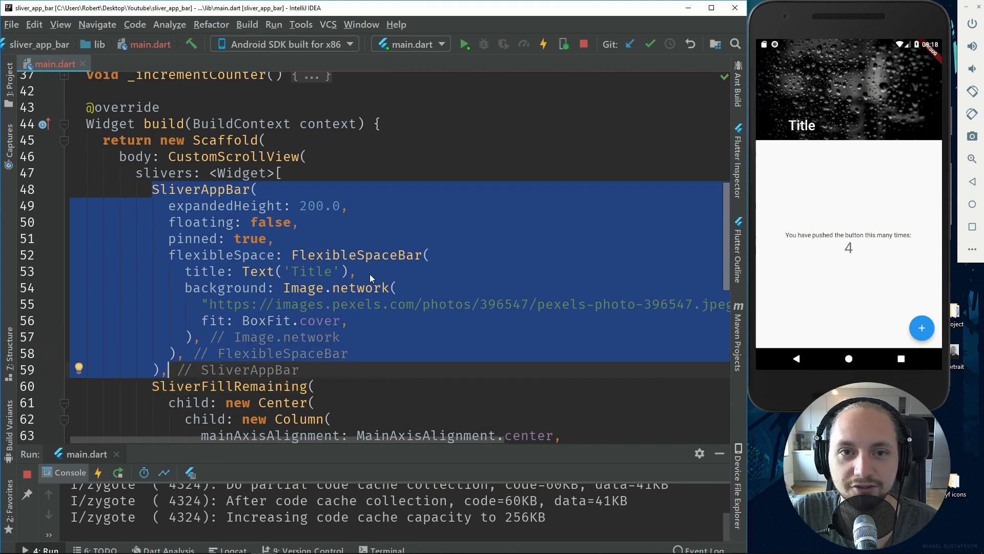
click(306, 332)
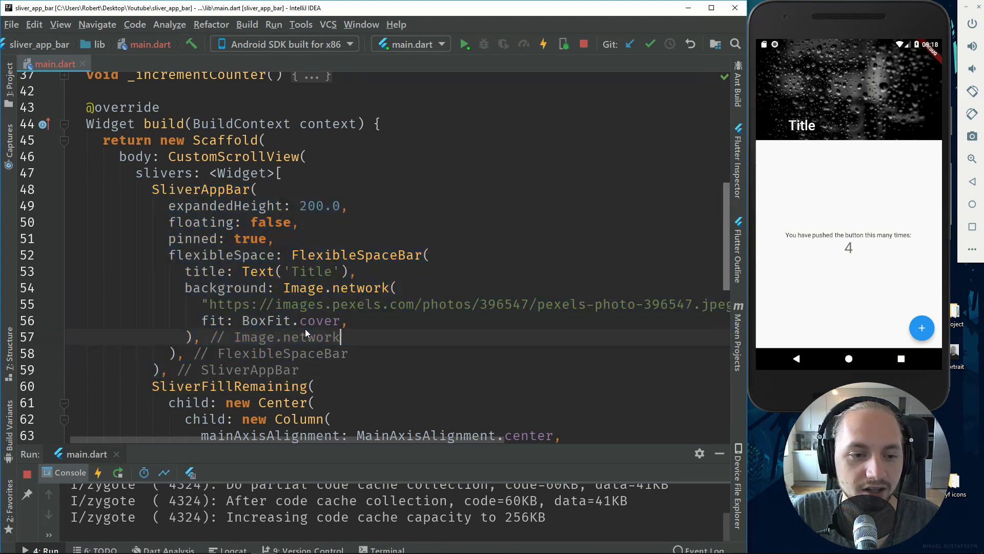